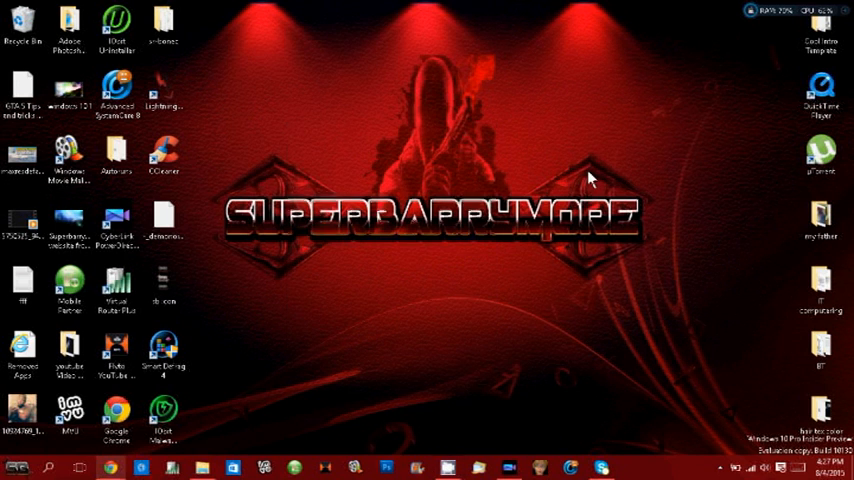
mouse_move(628, 192)
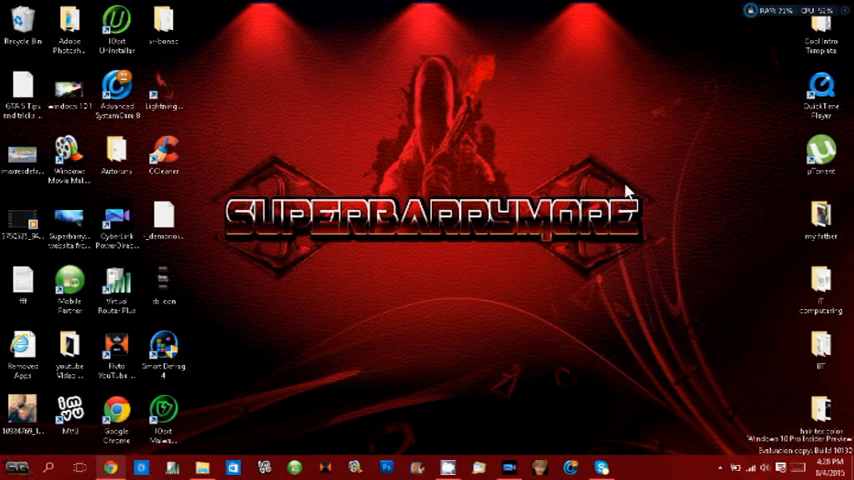
mouse_move(398, 224)
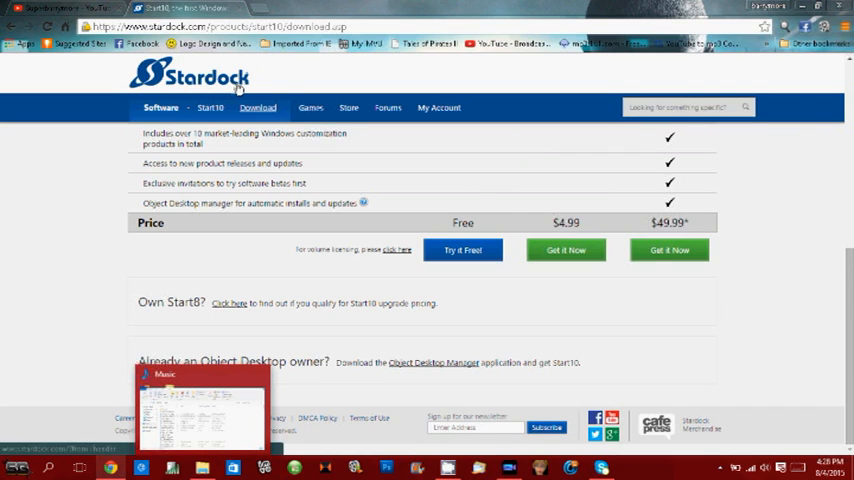
mouse_move(100, 80)
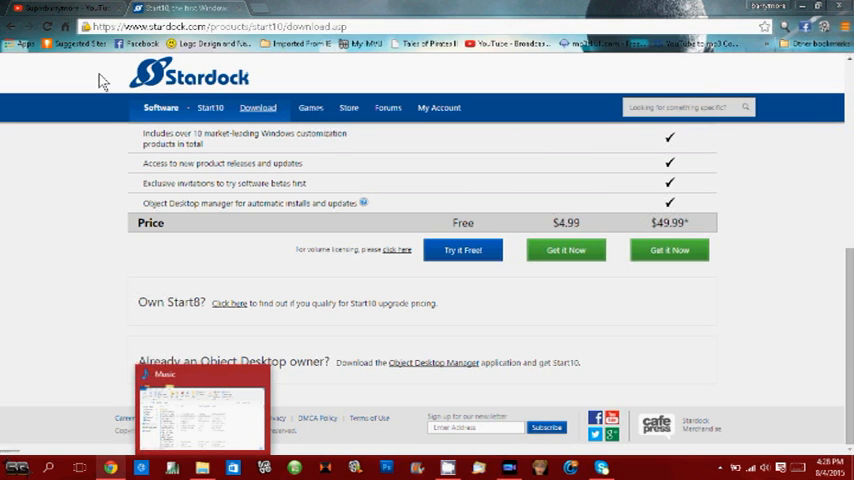
Scroll the Start10 download page to the price row comparing trial and paid versions.
scroll(up, 3)
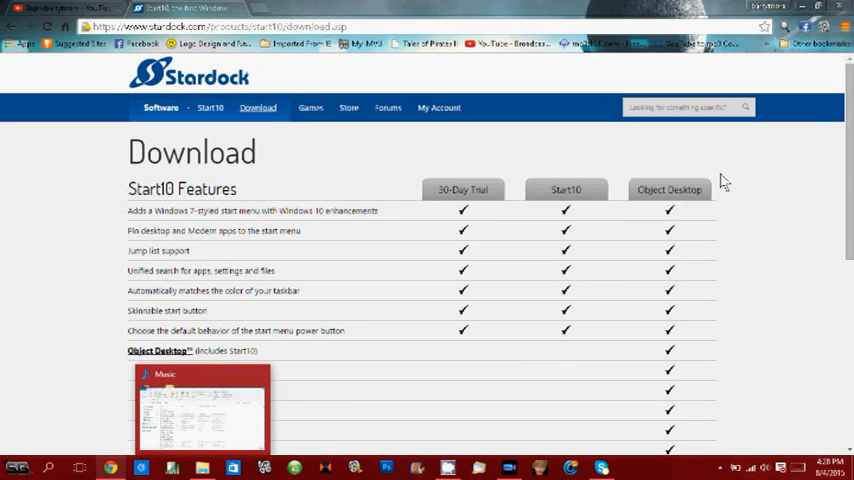
mouse_move(420, 170)
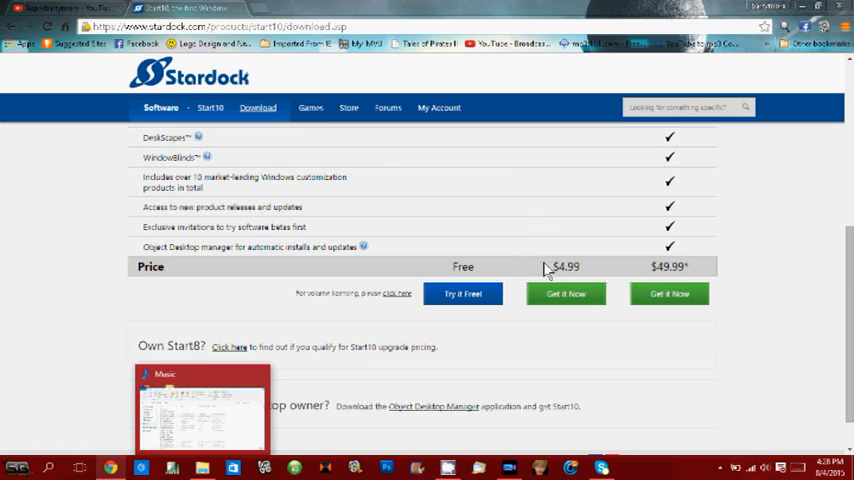
mouse_move(548, 270)
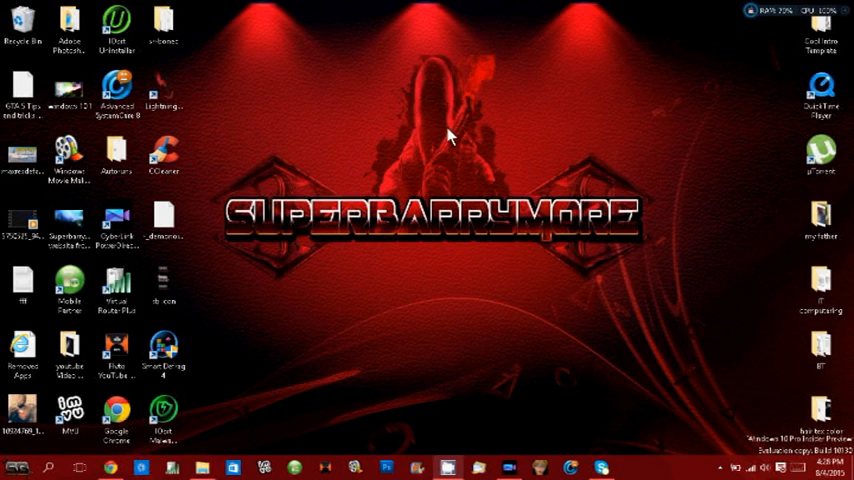
mouse_move(508, 156)
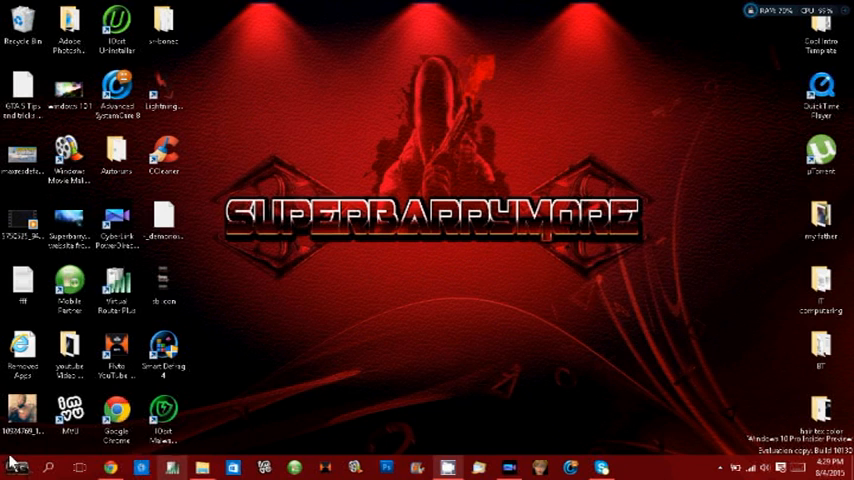
mouse_move(10, 462)
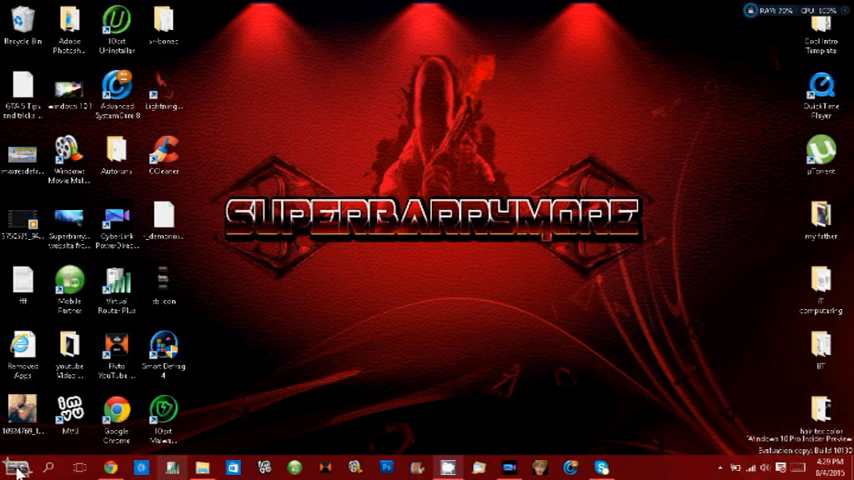
right_click(16, 468)
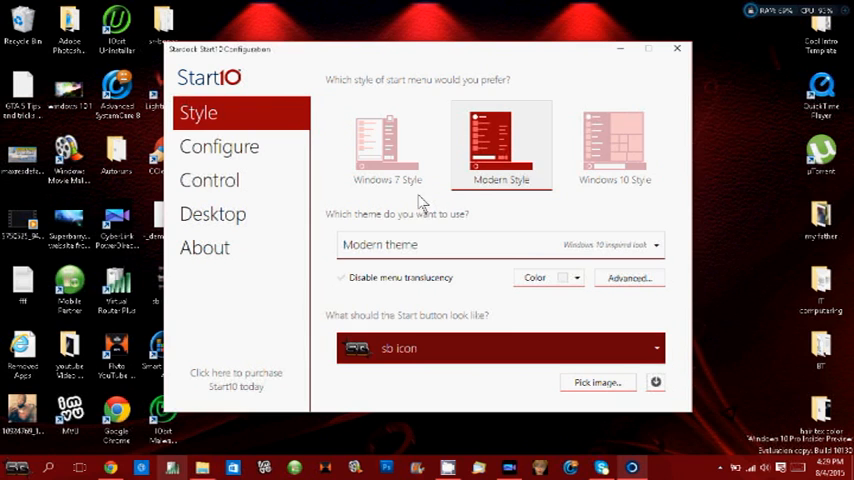
mouse_move(510, 224)
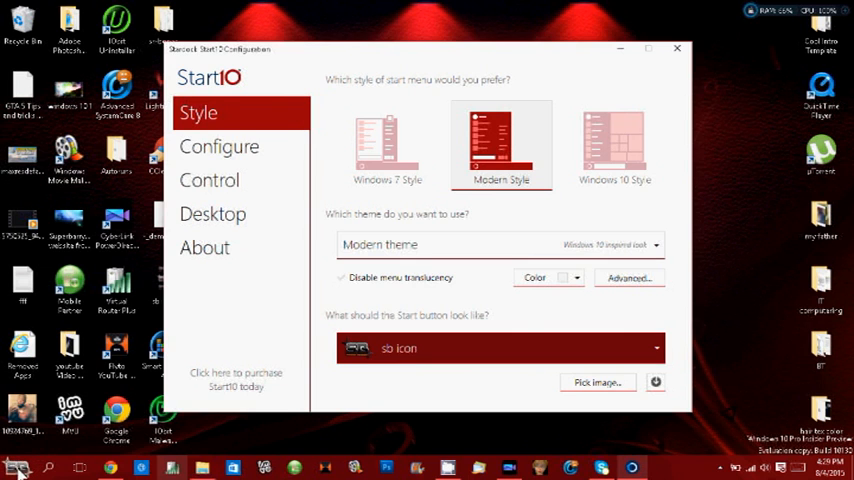
Try the Windows 7 and Windows 10 start menu styles, then settle on Modern style.
click(16, 468)
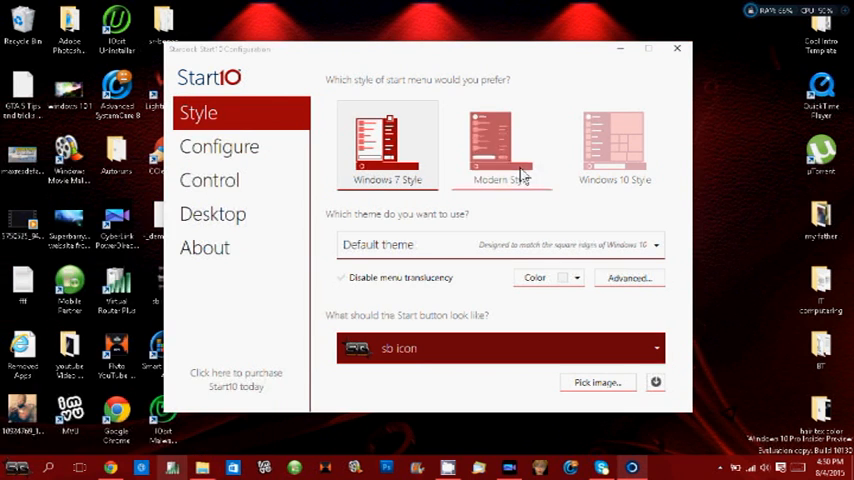
click(614, 144)
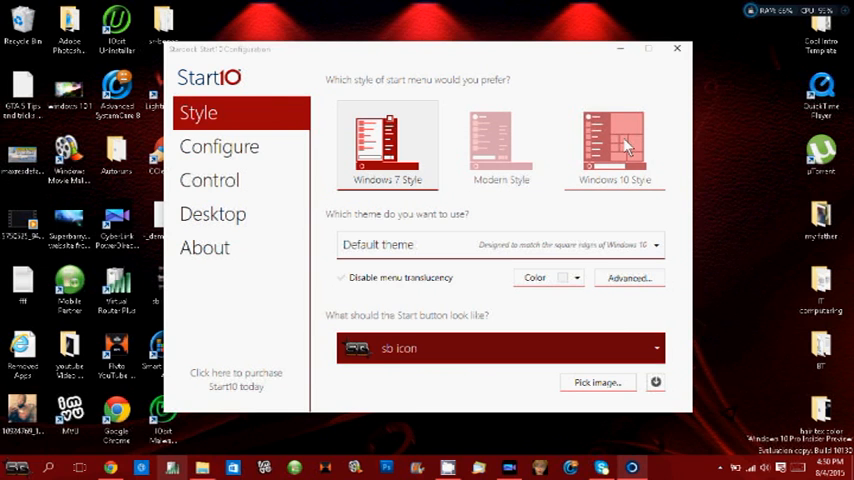
click(614, 144)
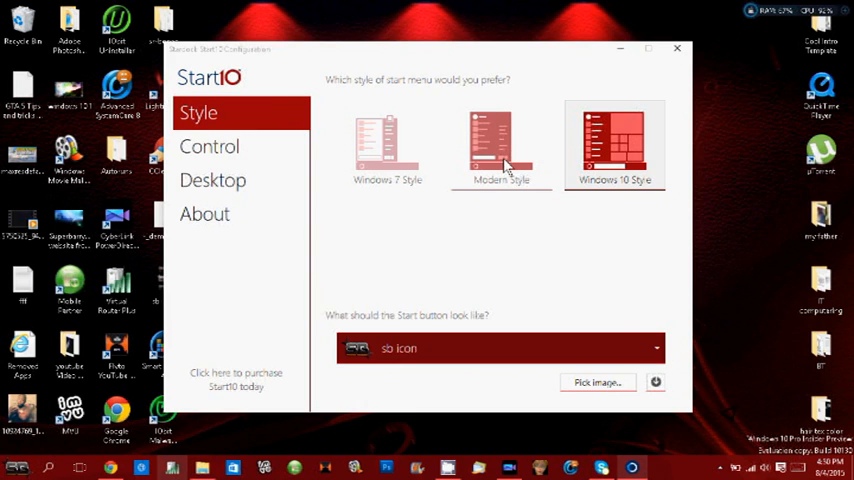
click(500, 144)
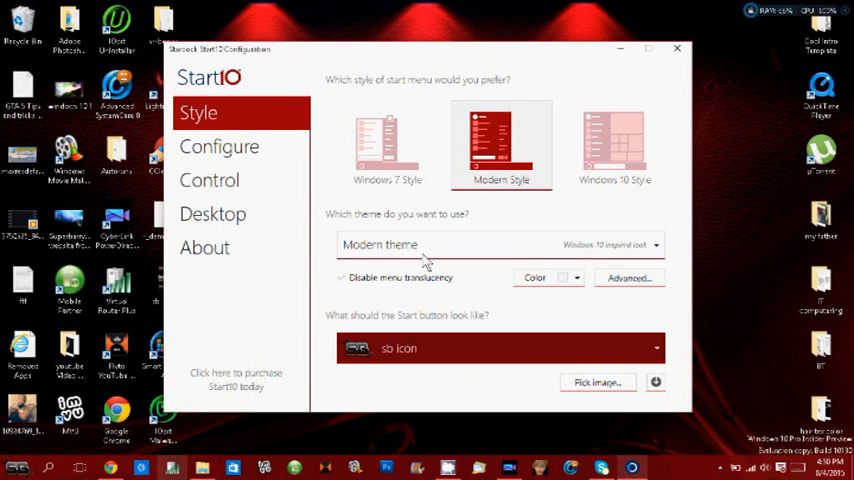
Browse the Configure, Control and Desktop settings pages, returning to Style.
click(220, 146)
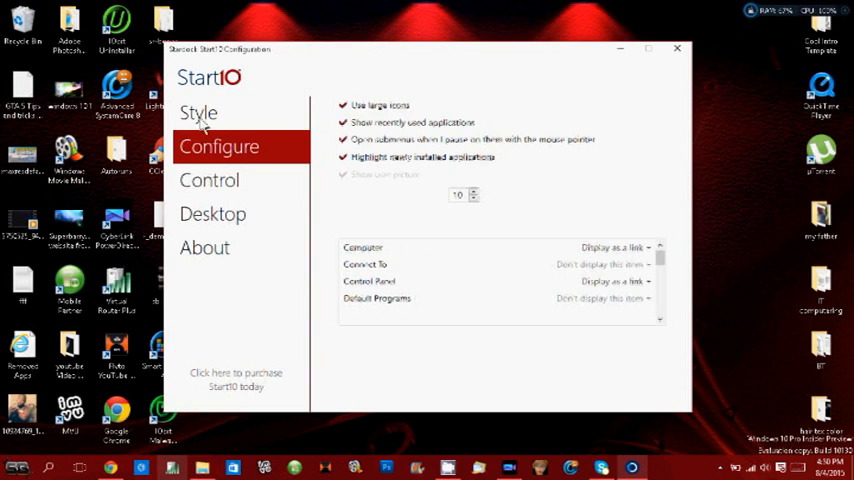
click(208, 180)
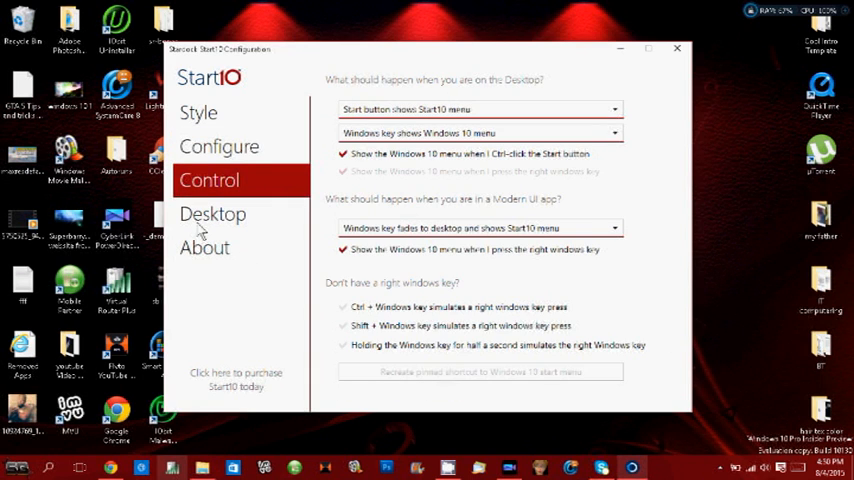
click(212, 212)
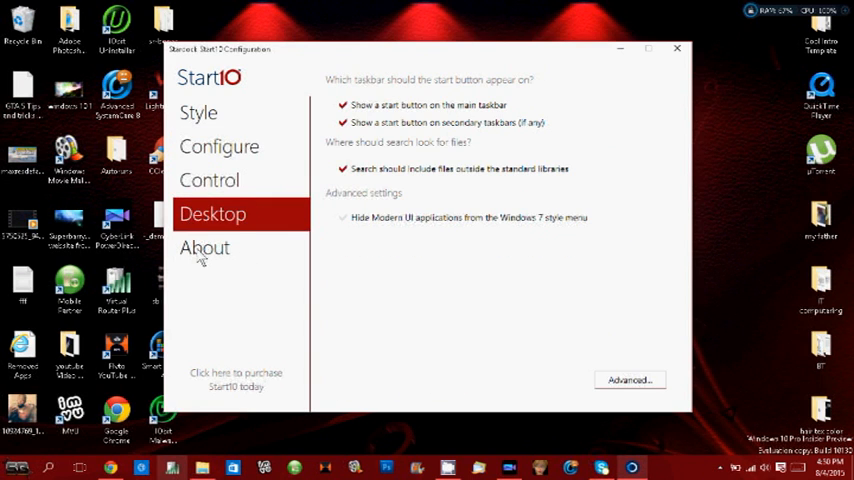
click(198, 112)
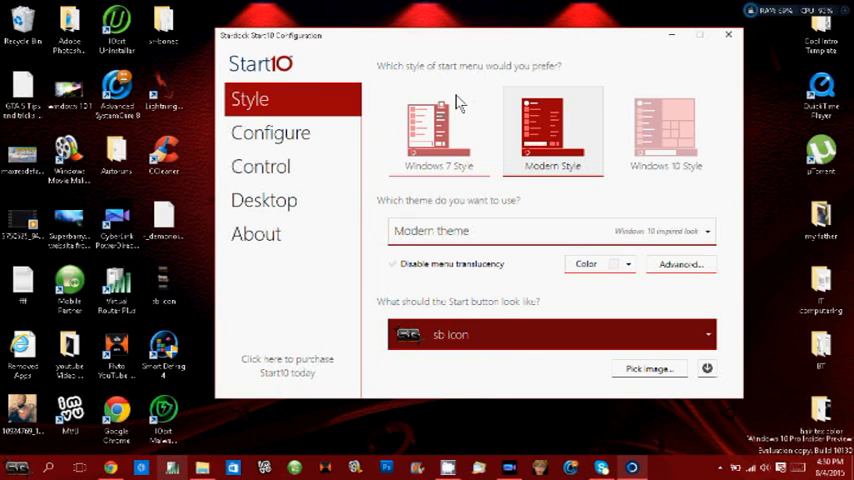
mouse_move(630, 330)
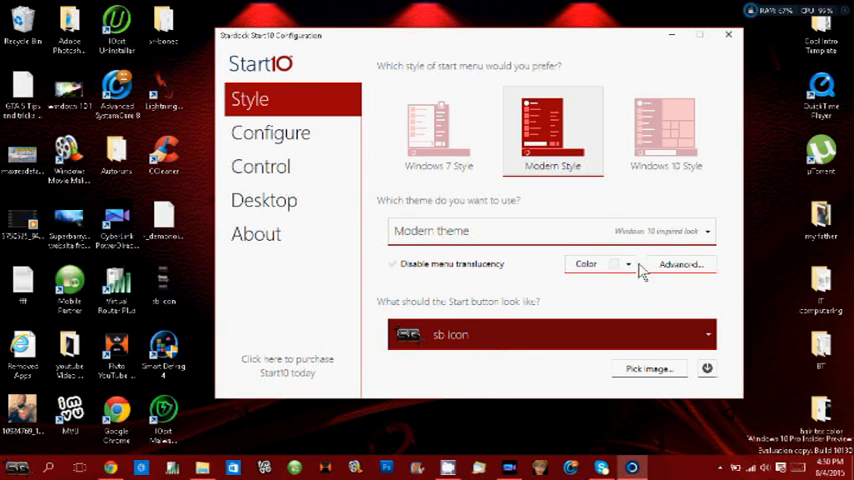
mouse_move(610, 36)
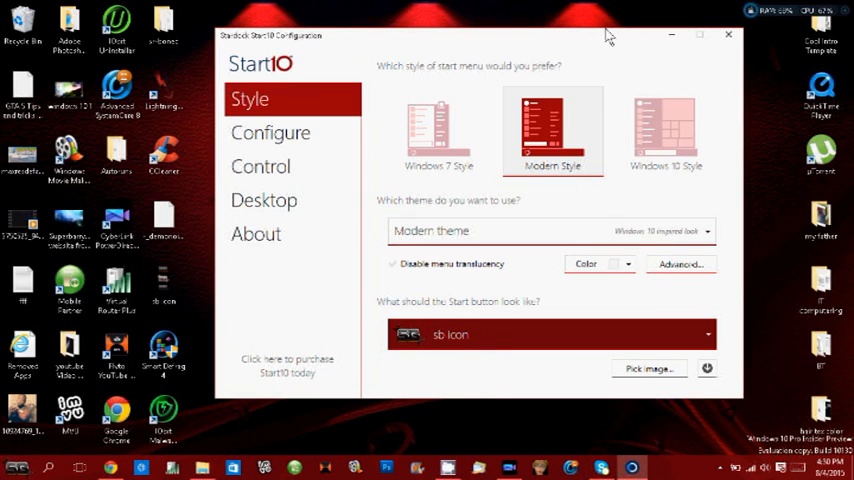
mouse_move(250, 176)
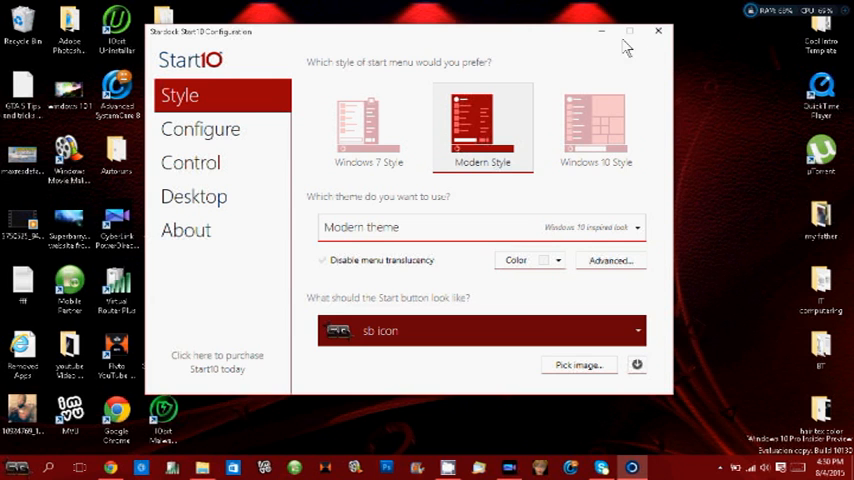
Close the Start10 configuration with Modern style and the SB start button icon kept.
click(658, 30)
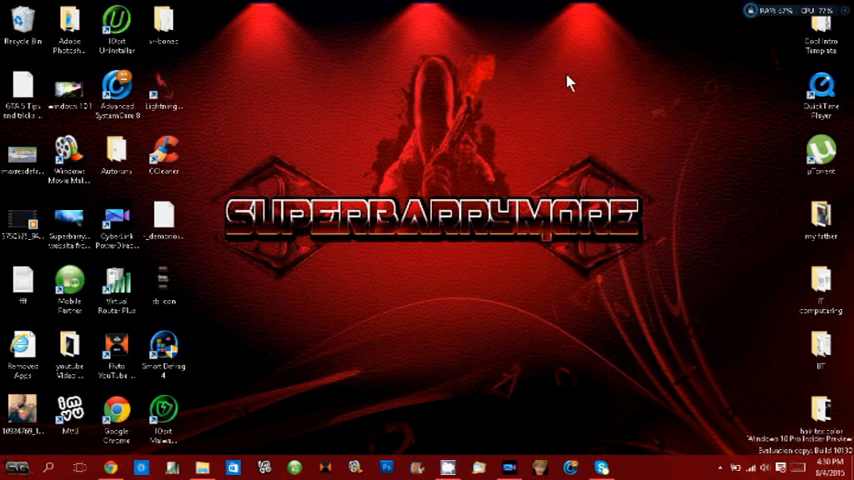